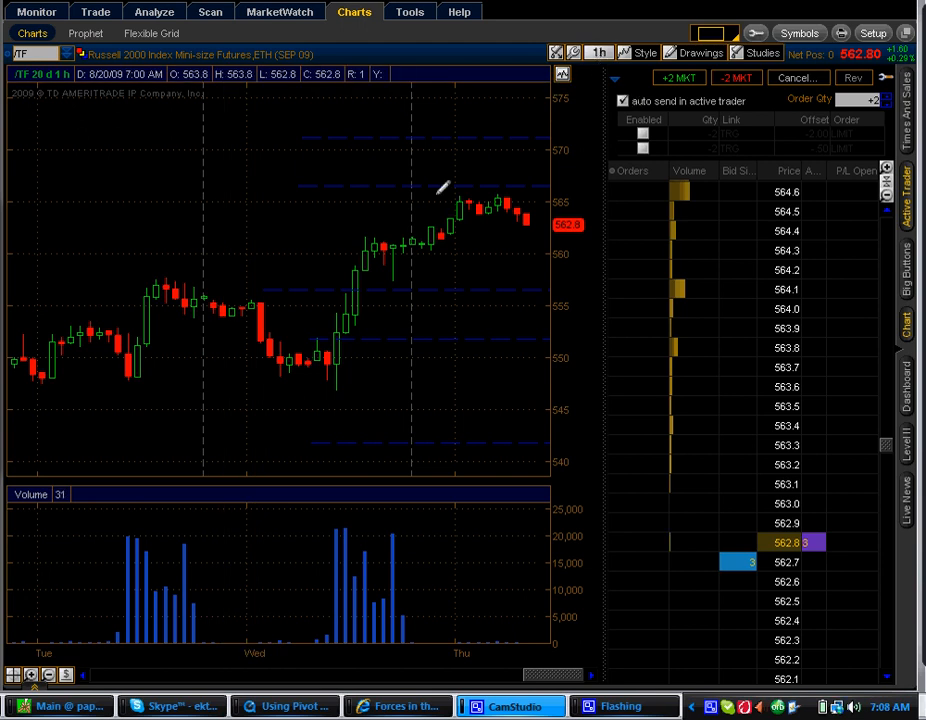
pyautogui.moveTo(490, 330)
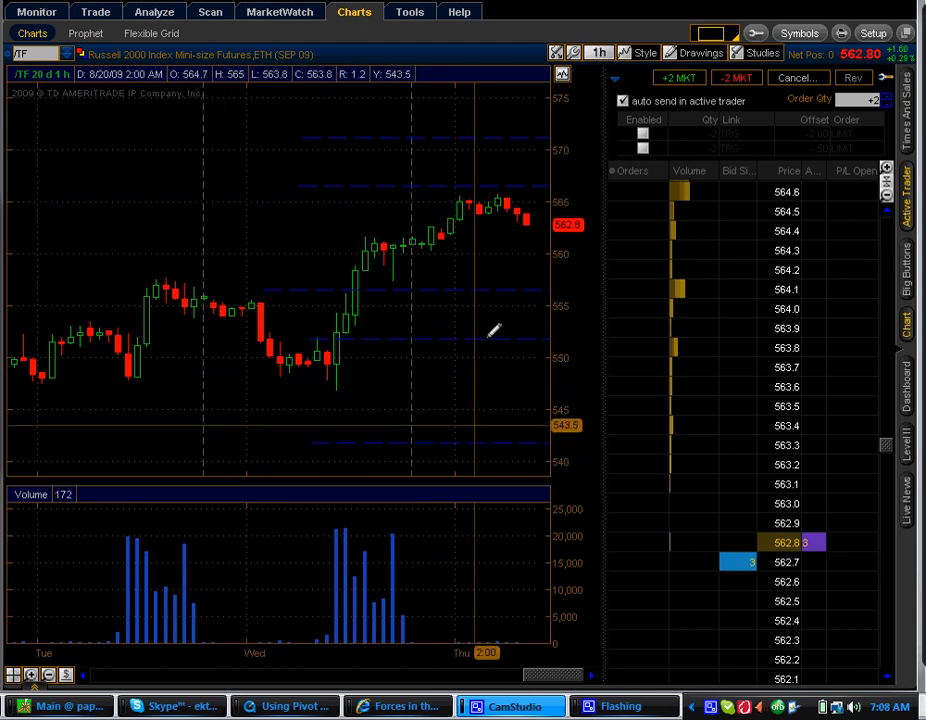
pyautogui.moveTo(506, 288)
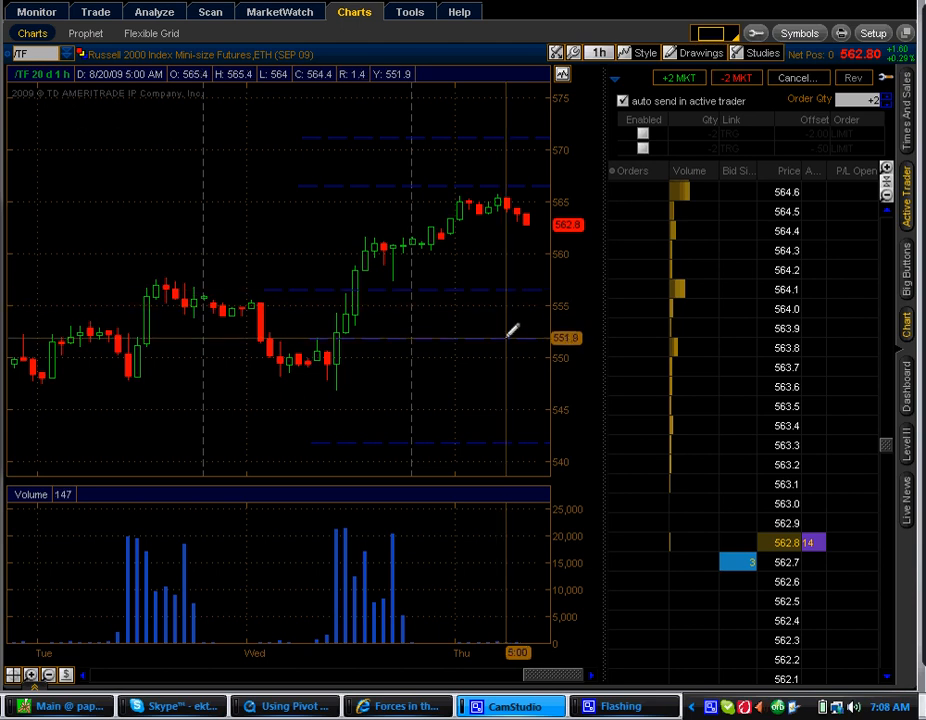
pyautogui.moveTo(484, 444)
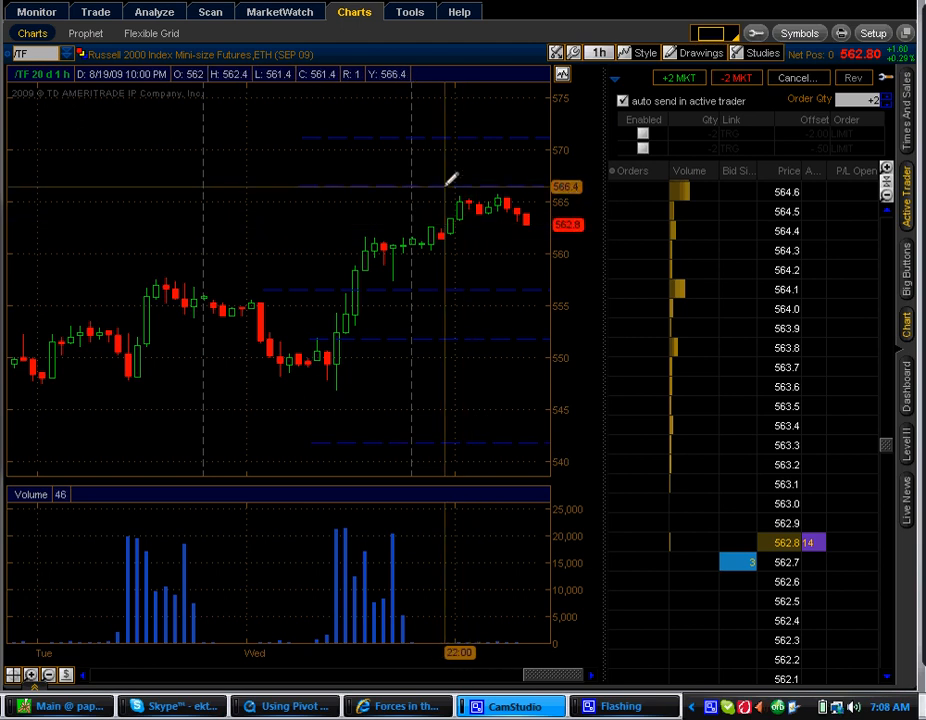
pyautogui.moveTo(456, 130)
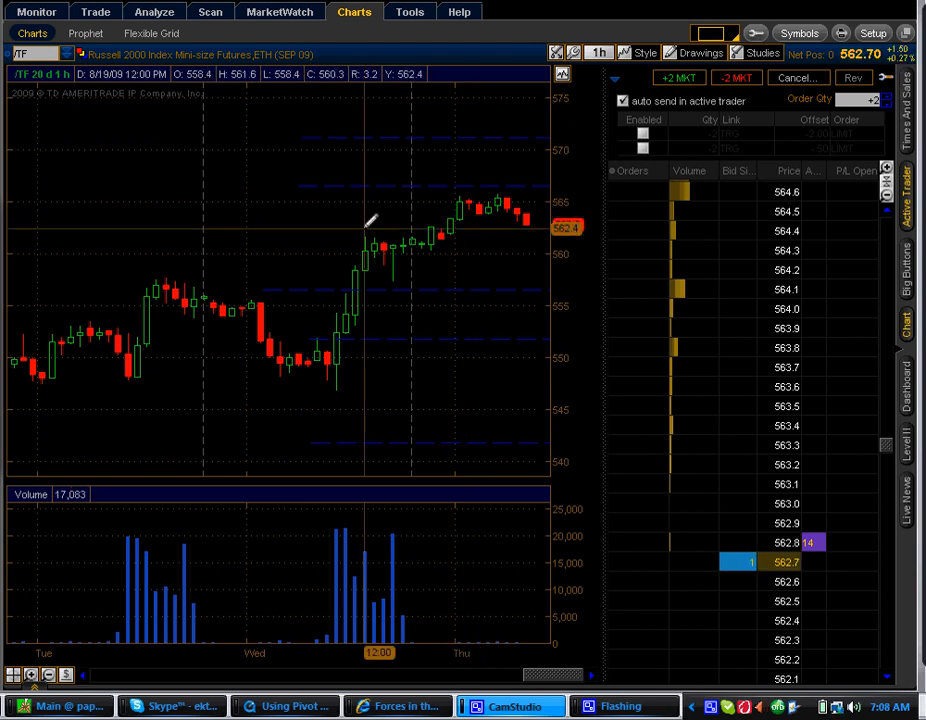
pyautogui.moveTo(344, 250)
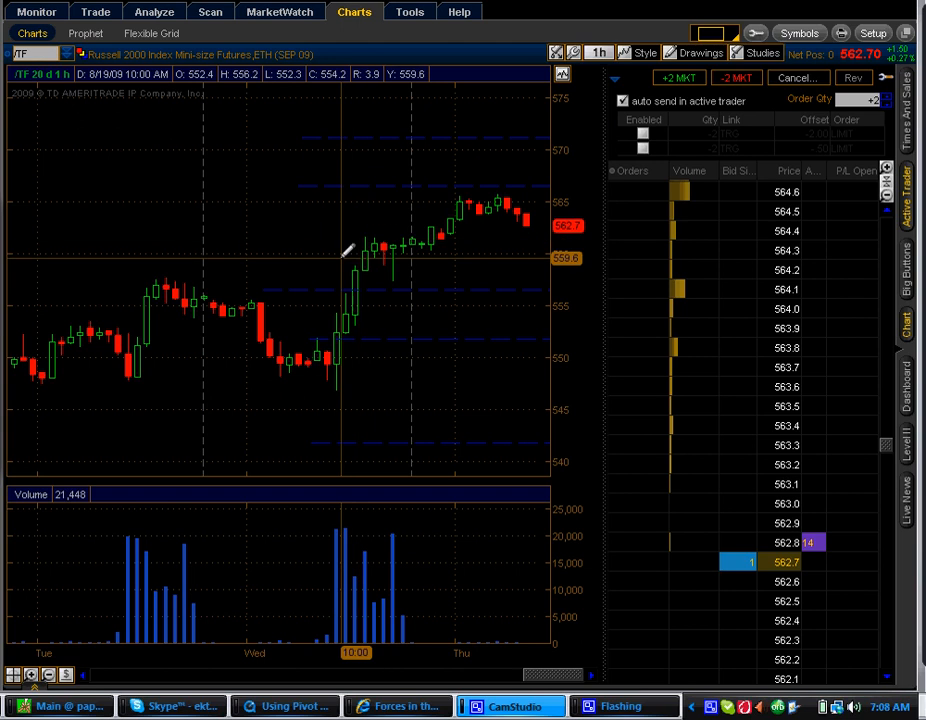
pyautogui.moveTo(340, 324)
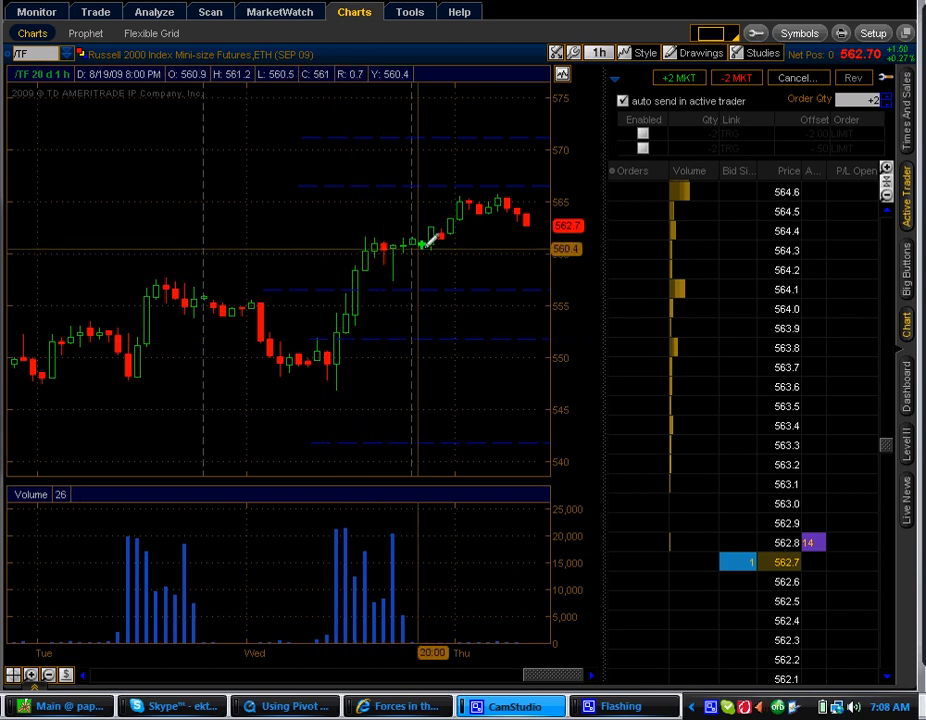
pyautogui.moveTo(384, 268)
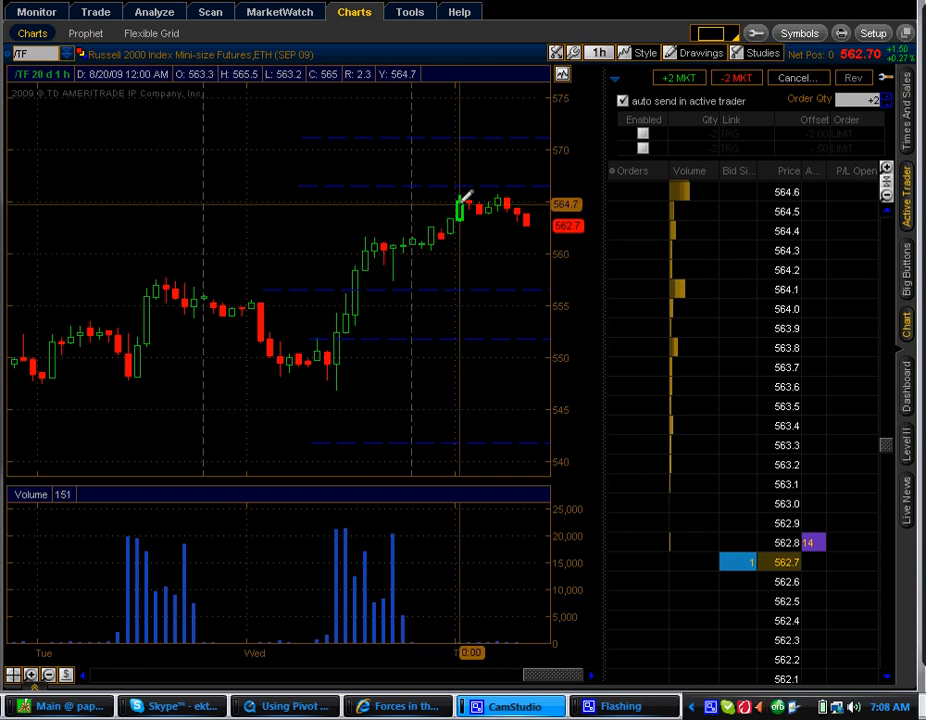
pyautogui.moveTo(478, 180)
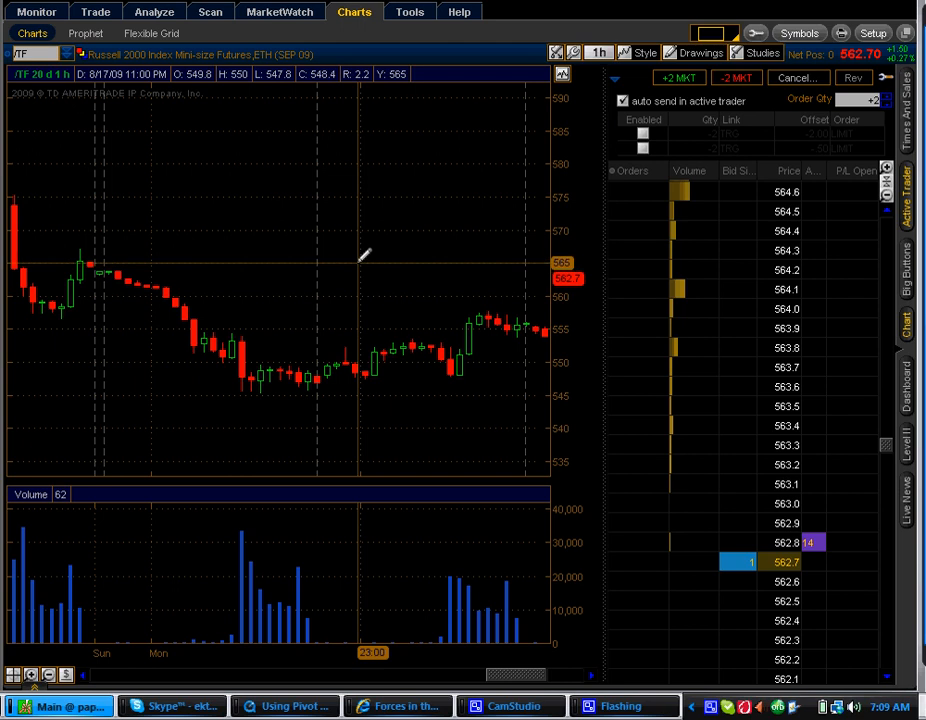
pyautogui.moveTo(324, 548)
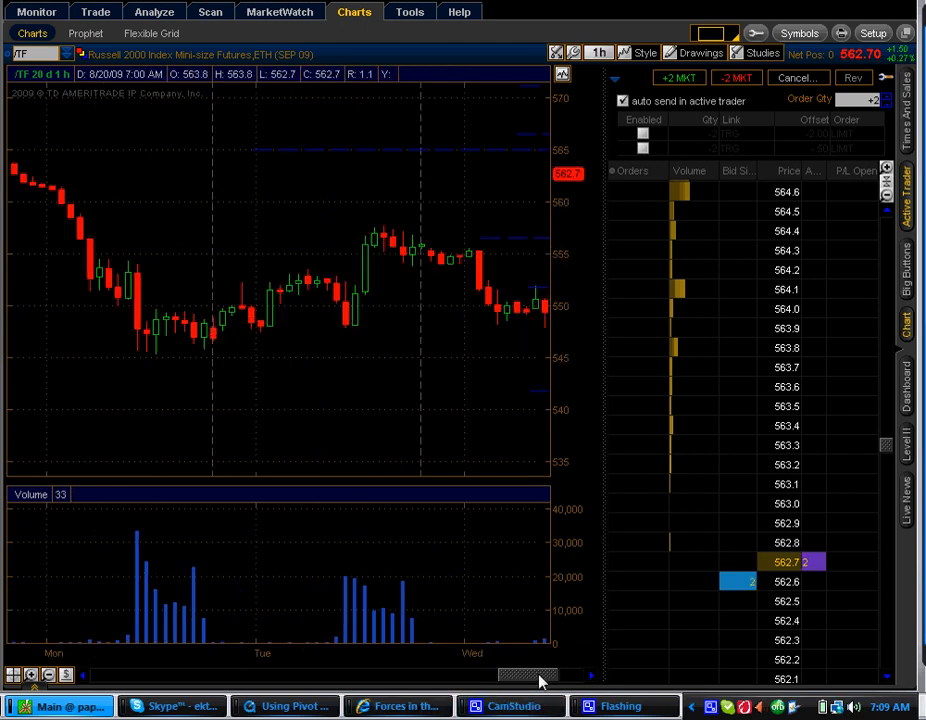
# Step: Sell two Russell 2000 mini contracts at 562.6 from the Active Trader ladder, then dismiss the chart menu
pyautogui.moveTo(528, 674); pyautogui.dragTo(560, 674)
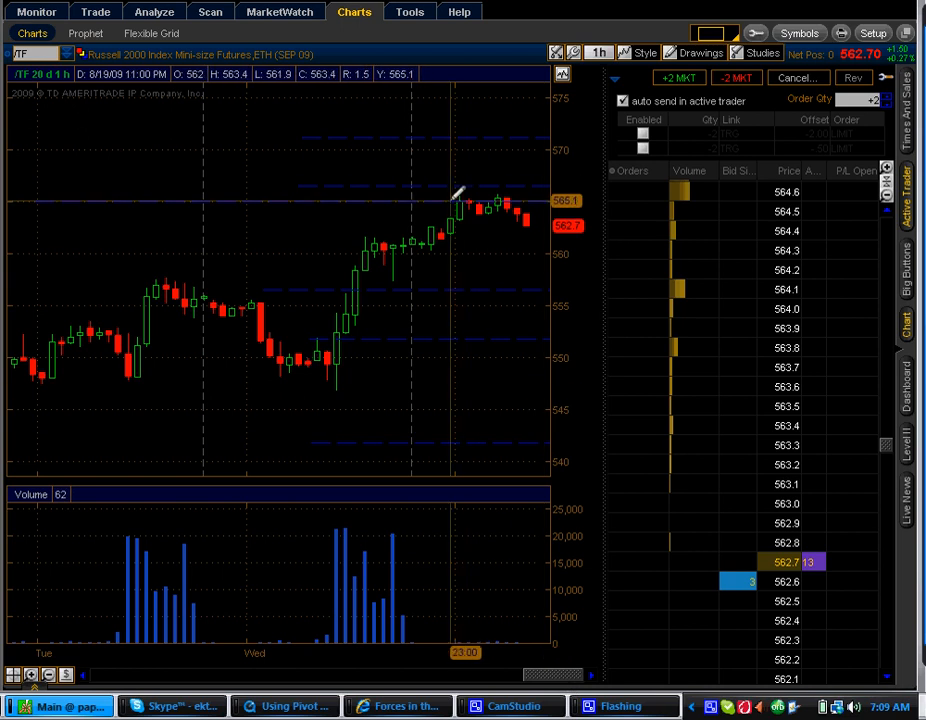
pyautogui.moveTo(452, 204)
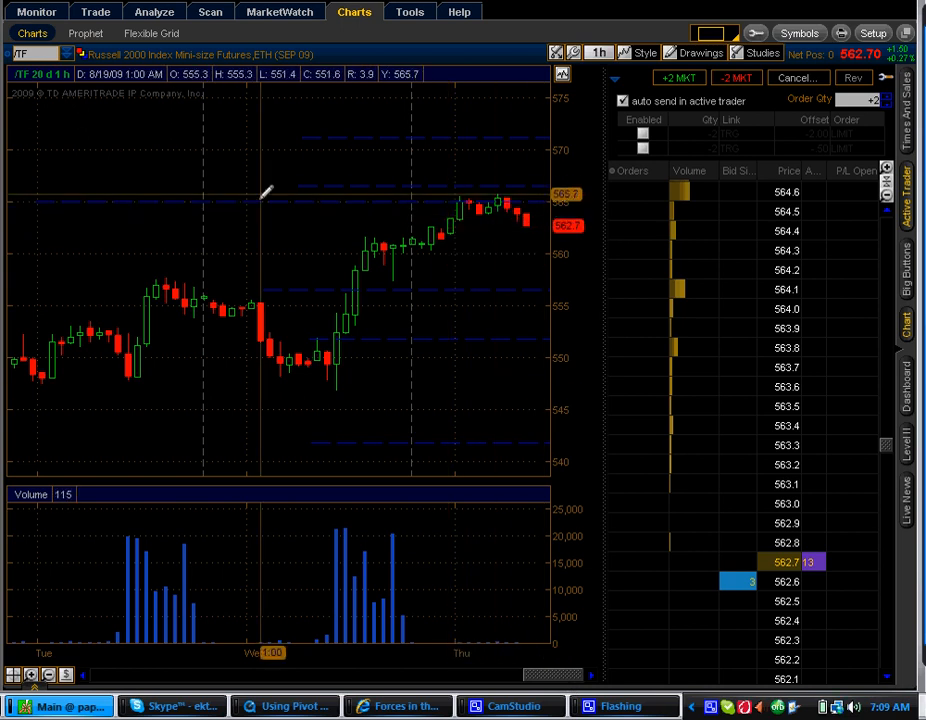
pyautogui.rightClick(264, 196)
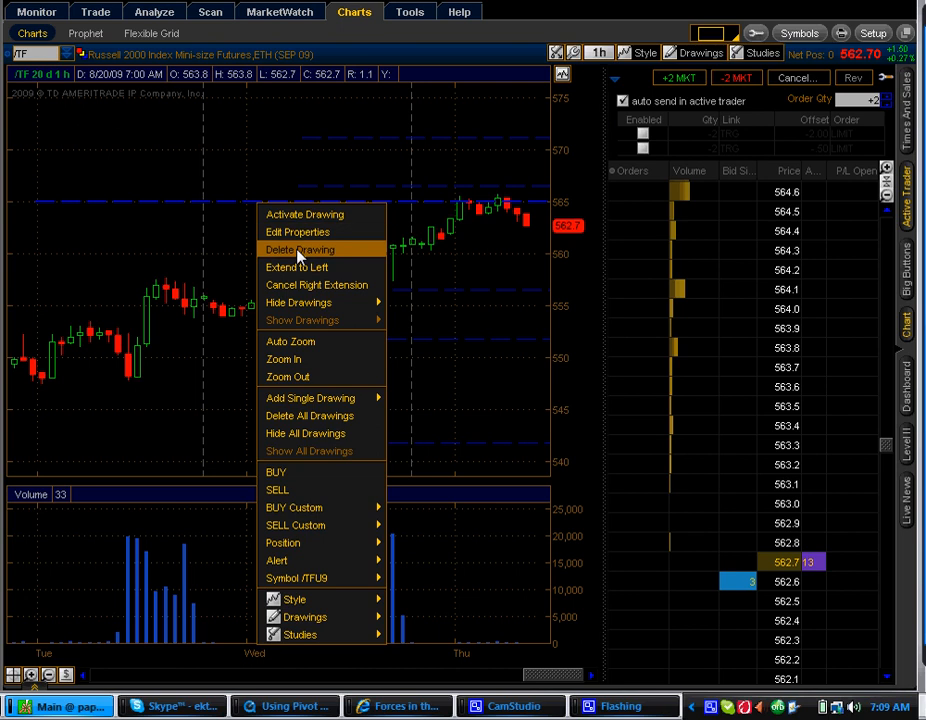
pyautogui.click(300, 248)
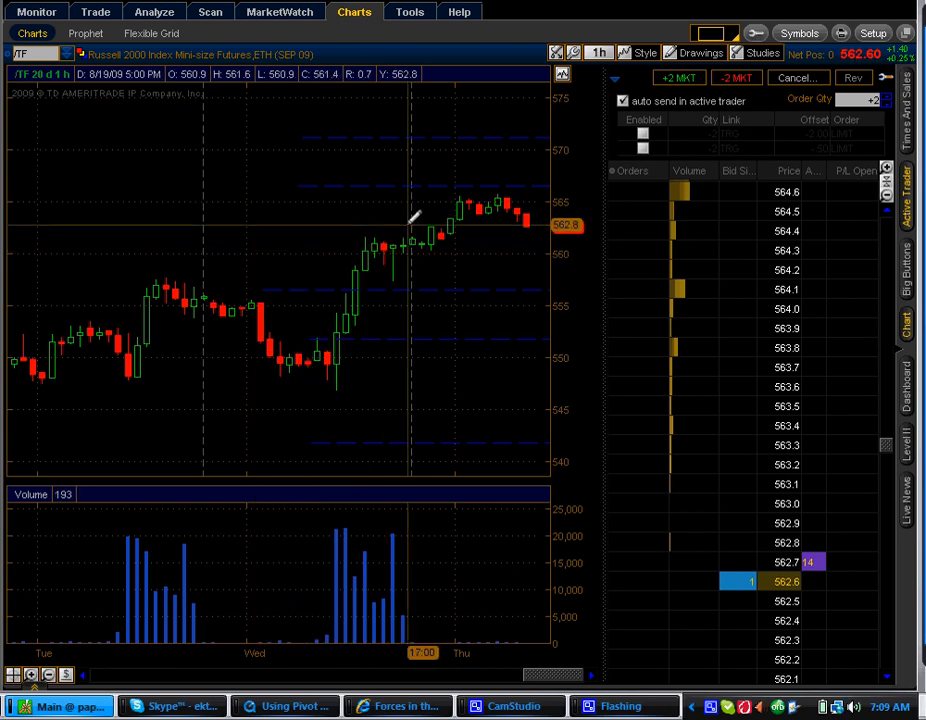
pyautogui.moveTo(414, 212)
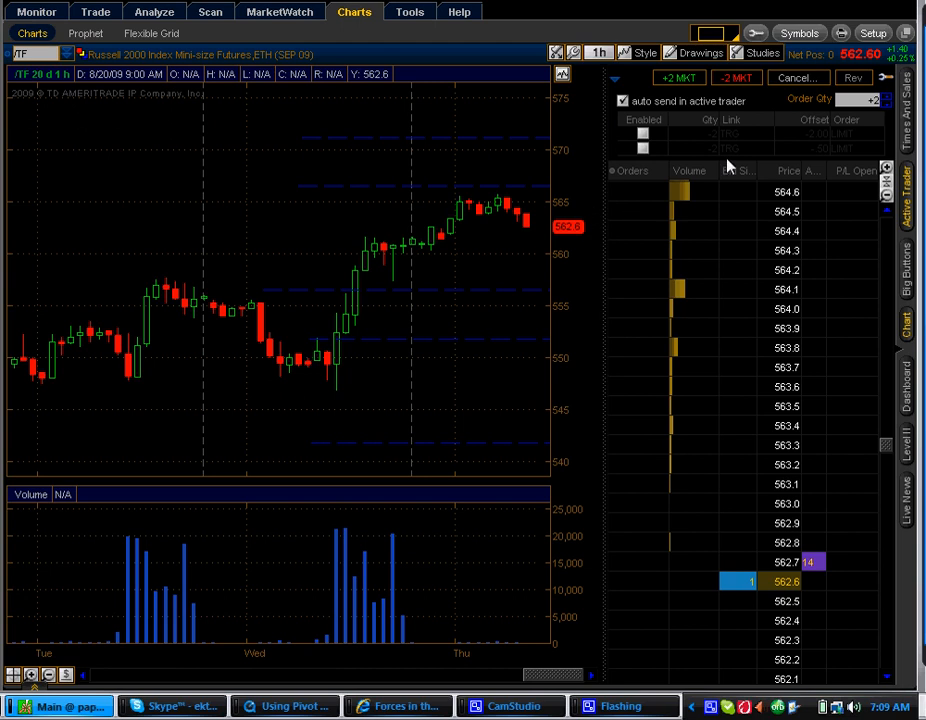
pyautogui.moveTo(524, 218)
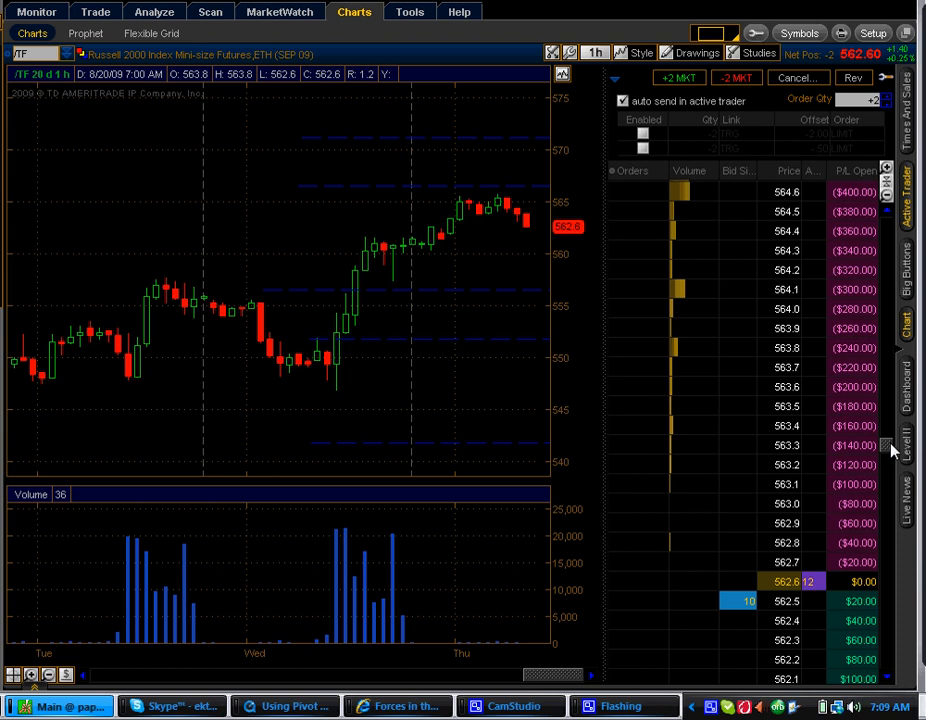
pyautogui.moveTo(534, 268)
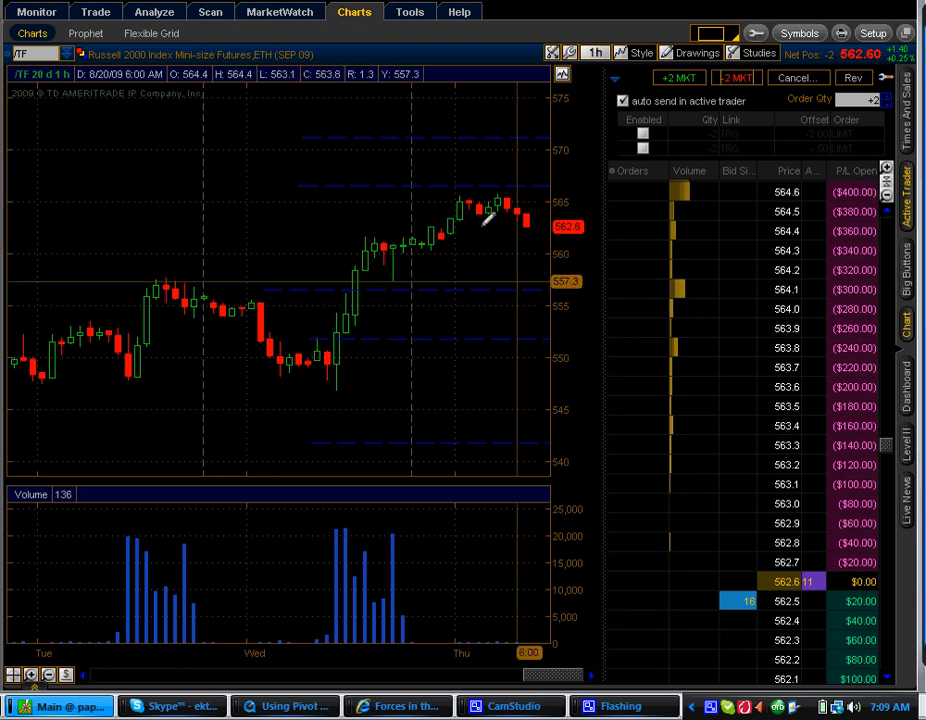
pyautogui.moveTo(448, 188)
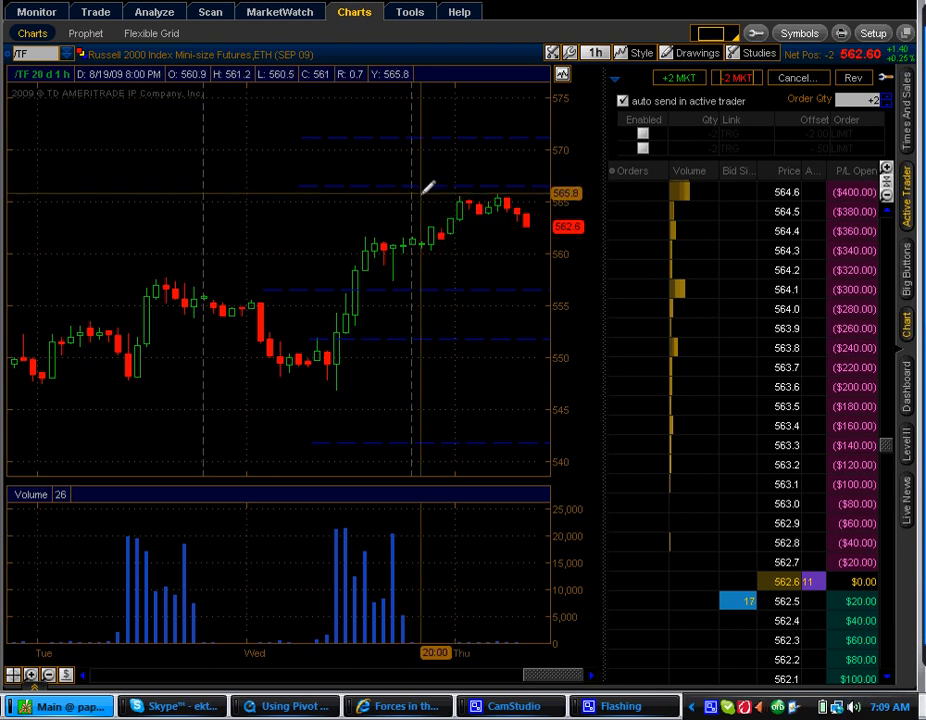
pyautogui.moveTo(428, 192)
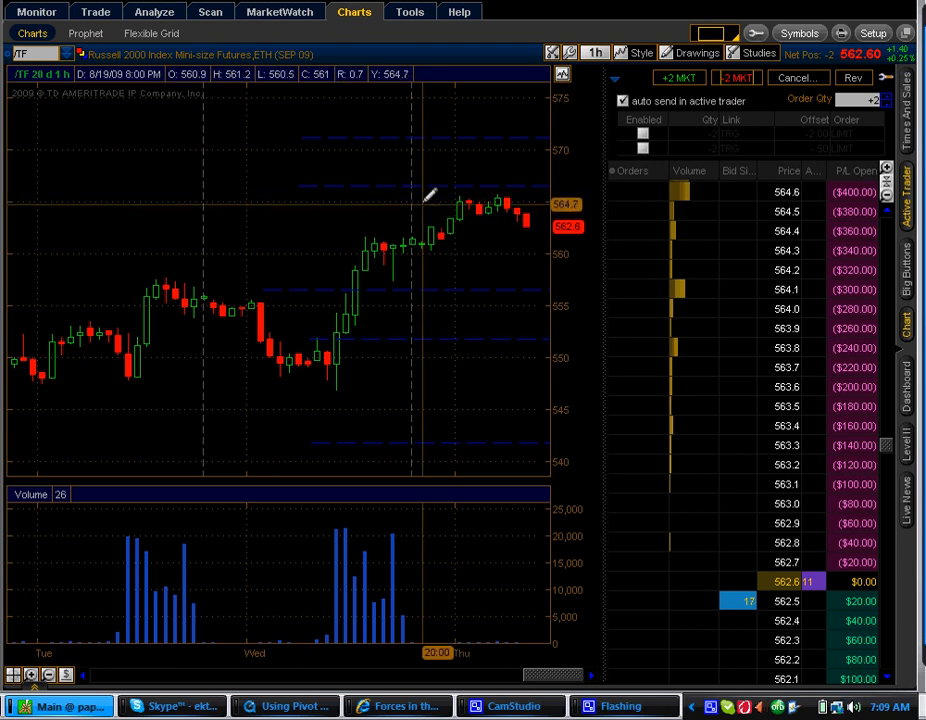
pyautogui.moveTo(430, 206)
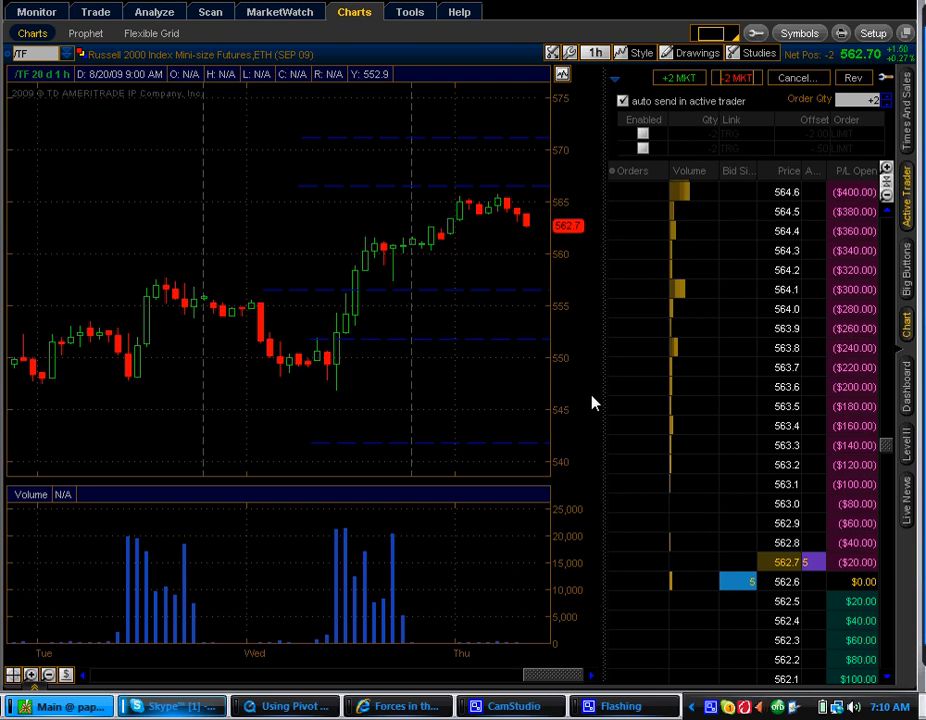
pyautogui.moveTo(530, 204)
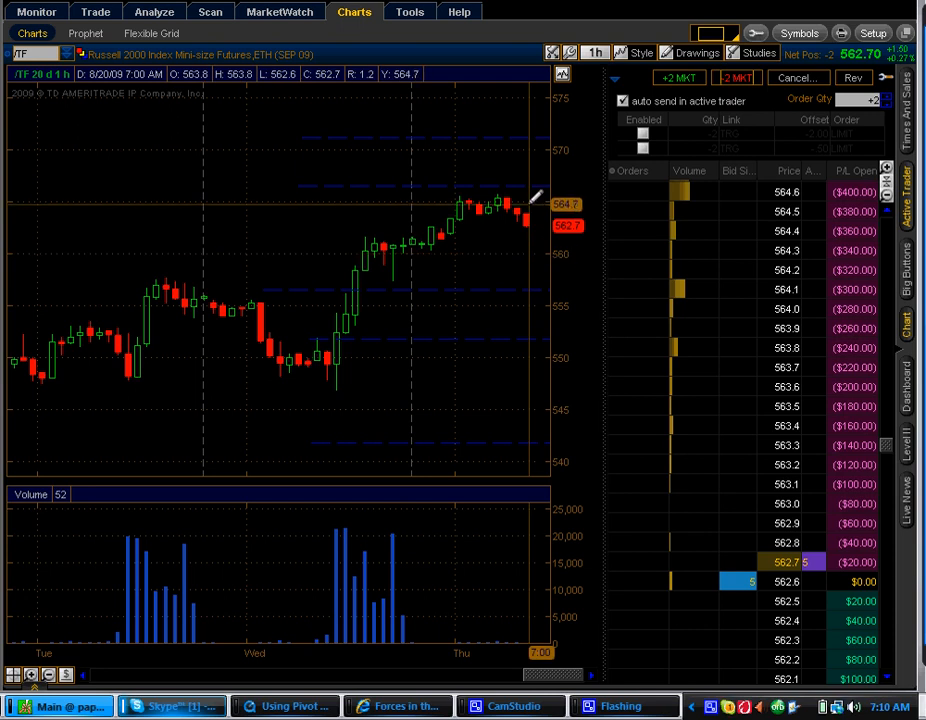
pyautogui.moveTo(436, 358)
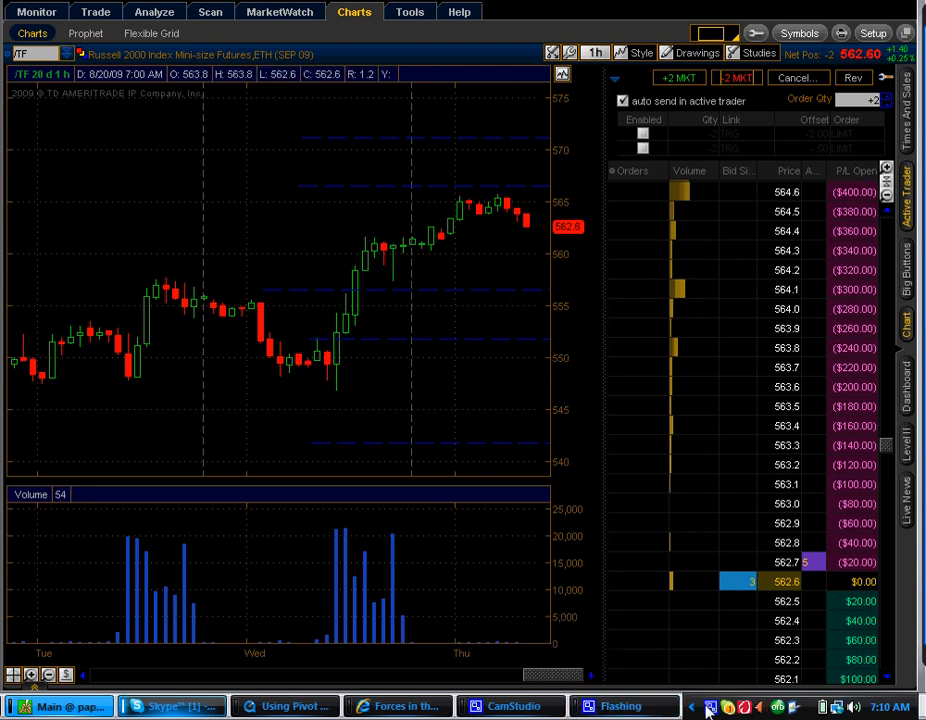
pyautogui.click(710, 708)
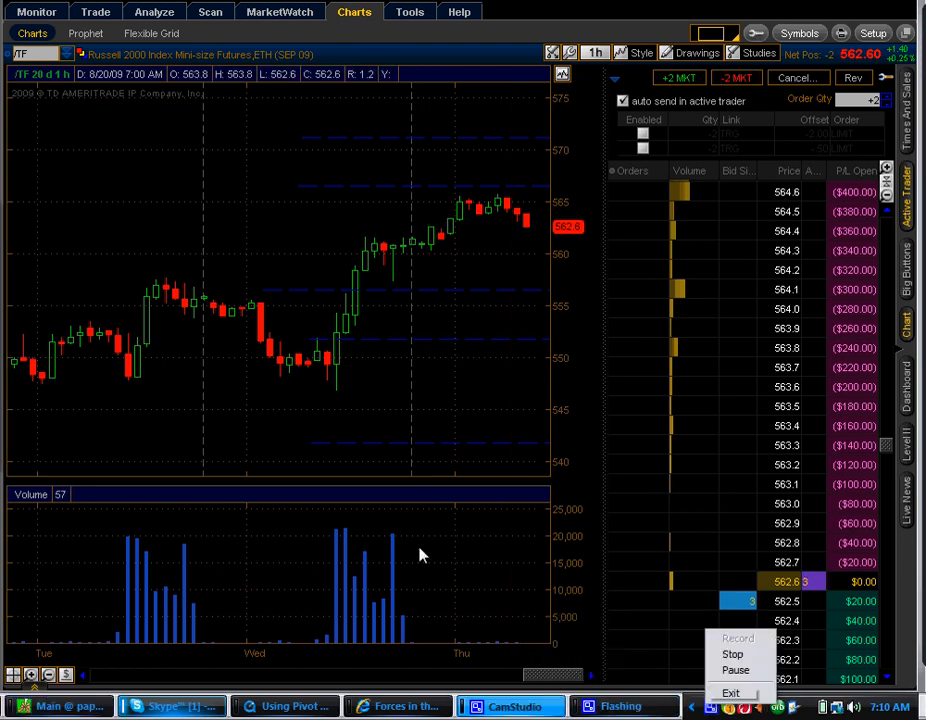